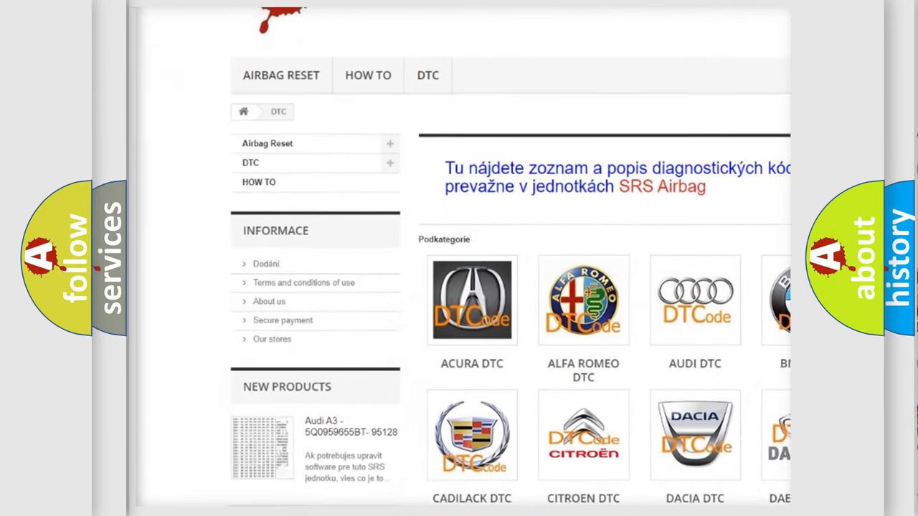
{"action": "scroll", "scroll_direction": "down", "scroll_amount": 3}
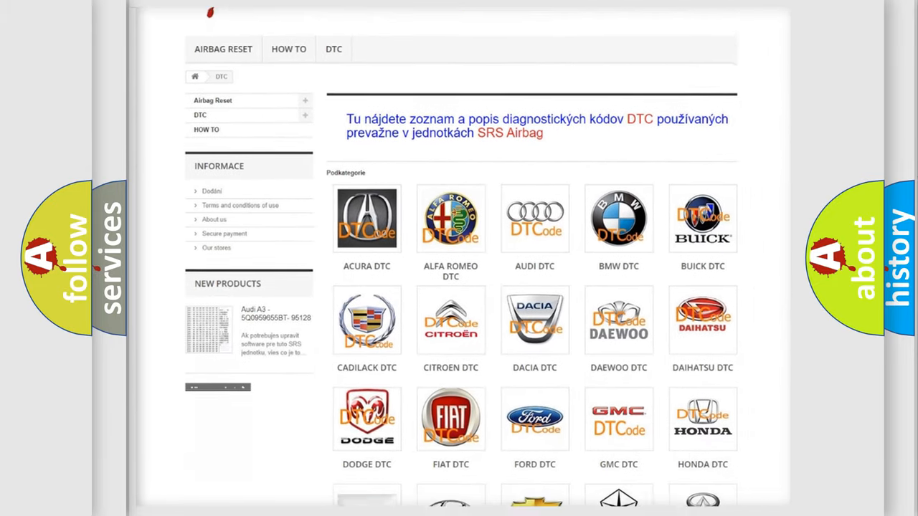
{"action": "scroll", "scroll_direction": "down", "scroll_amount": 3}
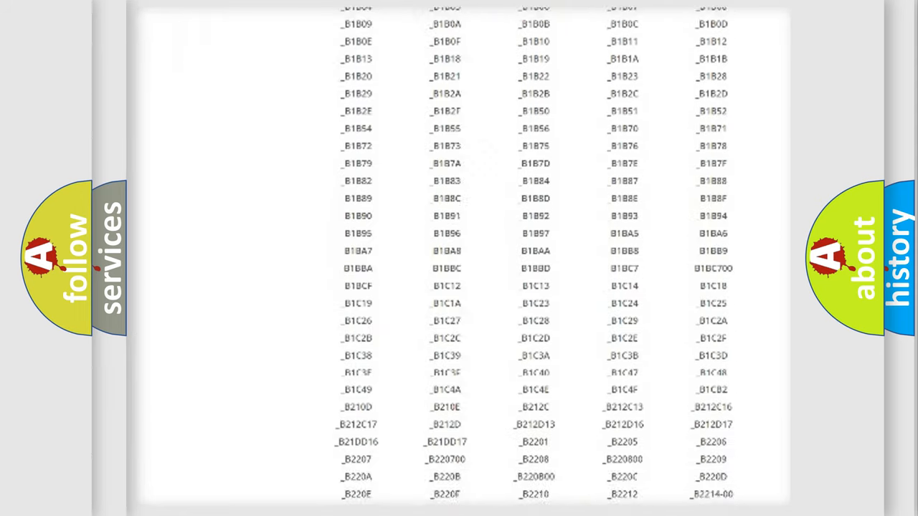
{"action": "scroll", "scroll_direction": "up", "scroll_amount": 3}
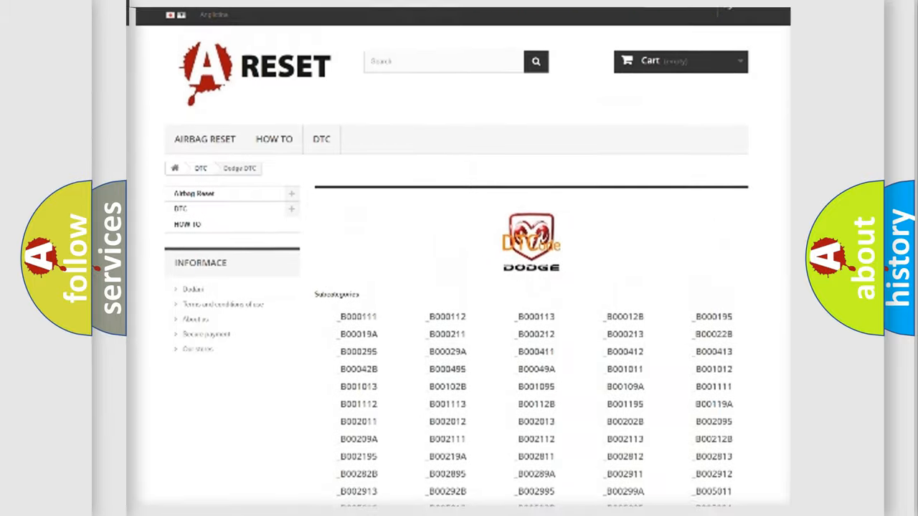